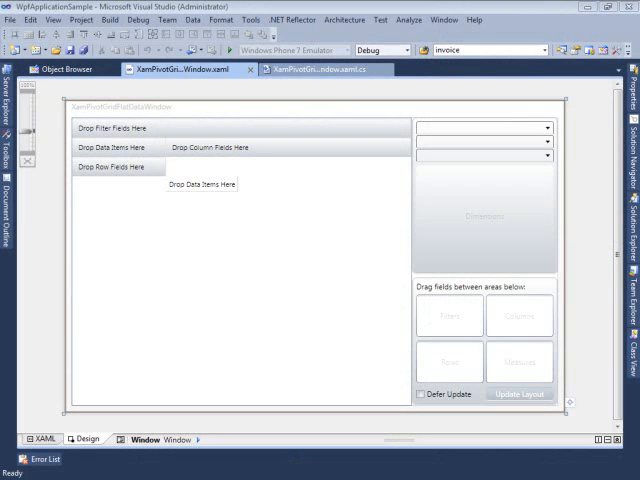
mouse_move(160, 289)
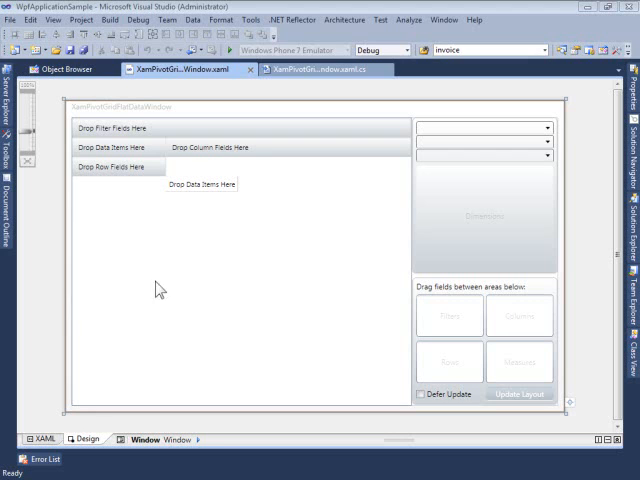
mouse_move(315, 265)
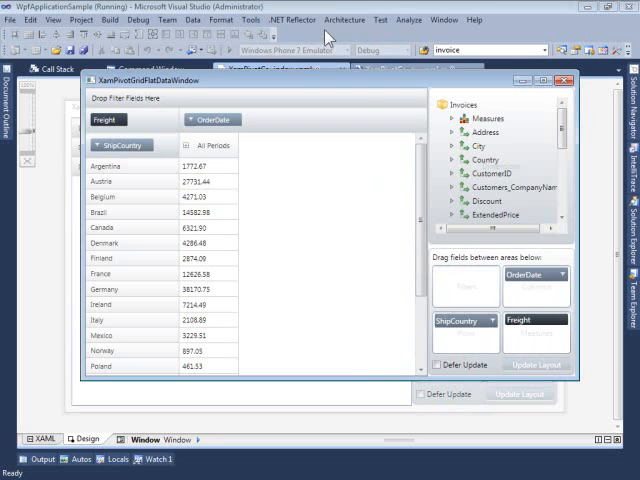
mouse_move(301, 79)
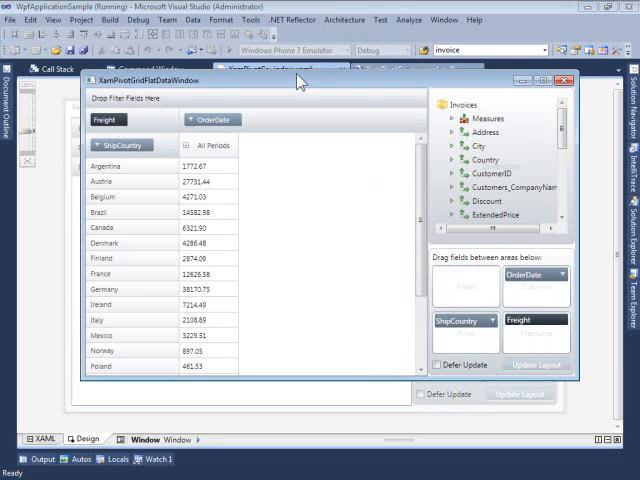
mouse_move(463, 397)
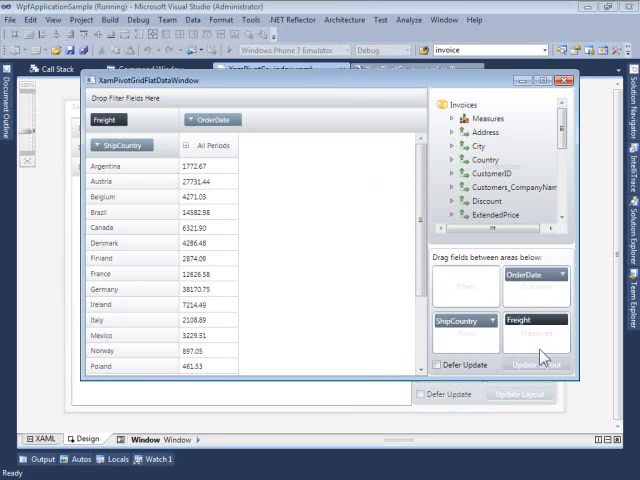
mouse_move(485, 350)
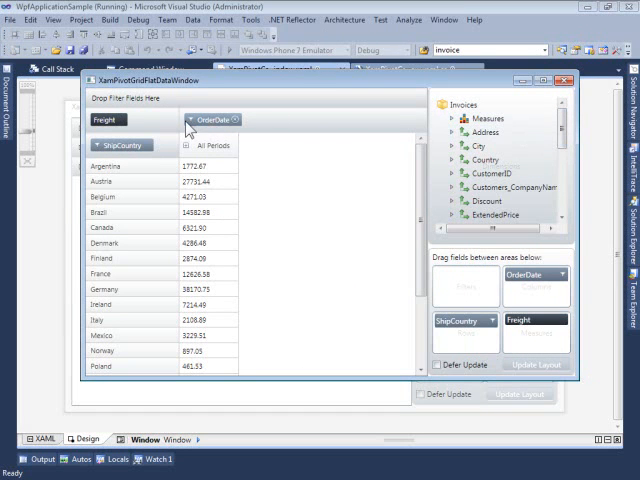
mouse_move(483, 260)
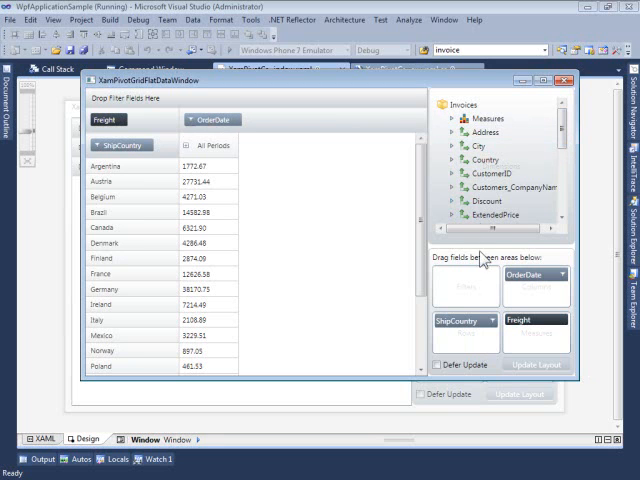
mouse_move(525, 328)
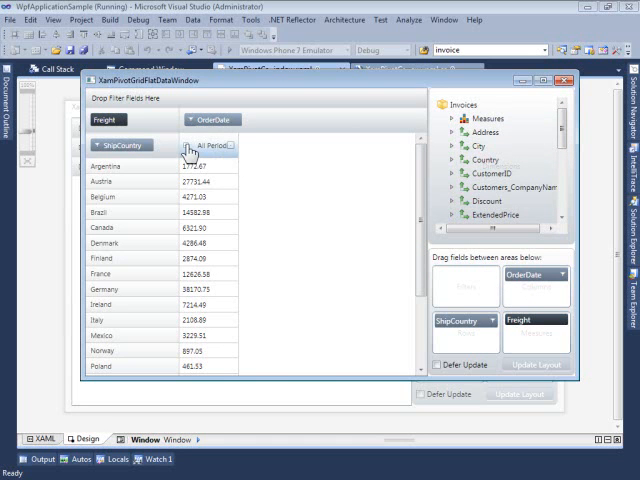
- Drill All Periods into 1994–1996 and 1994 into H2, collapse Measures, and close the window
click(189, 145)
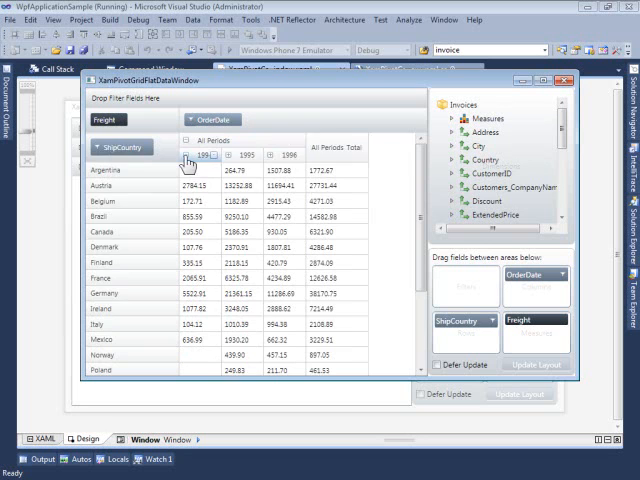
click(188, 162)
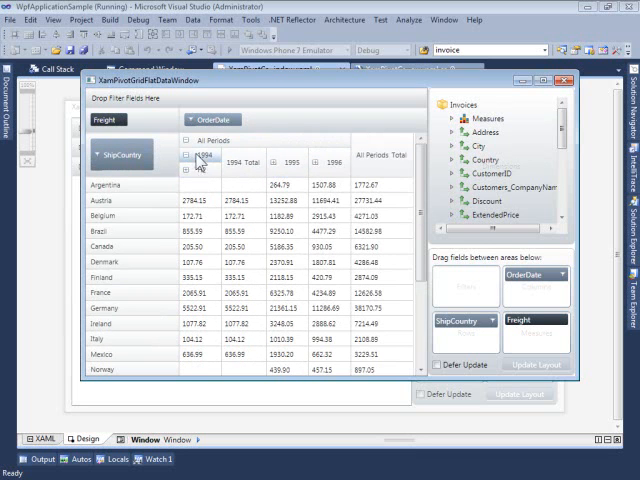
click(150, 154)
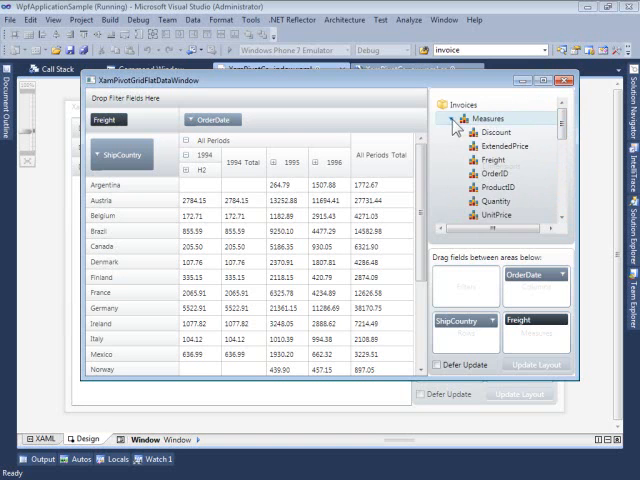
click(454, 119)
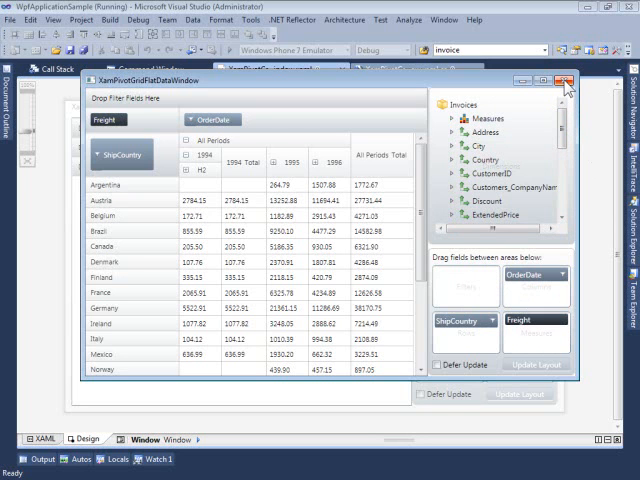
mouse_move(563, 82)
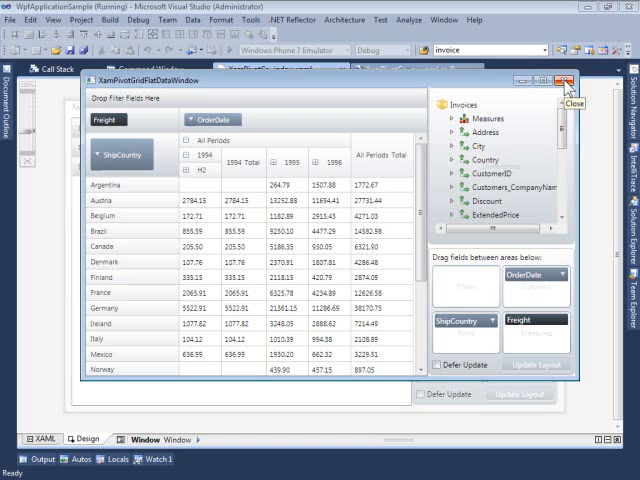
click(561, 81)
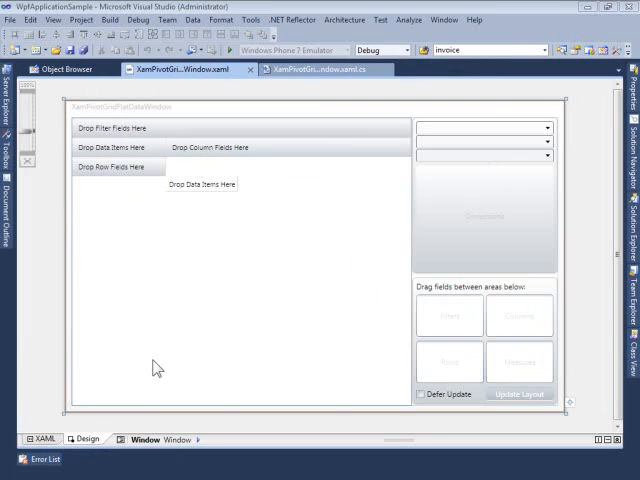
mouse_move(168, 384)
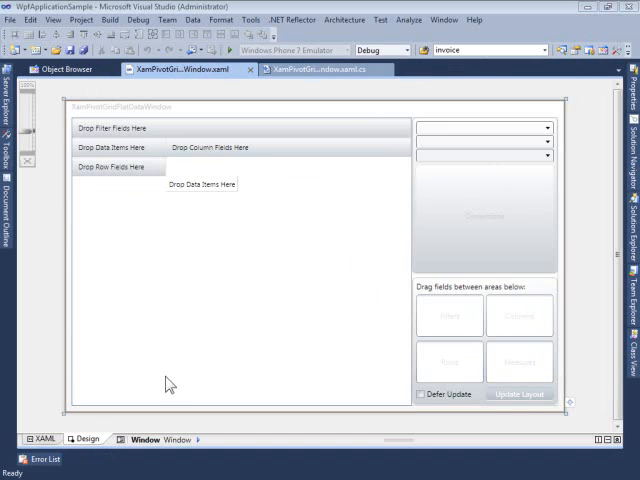
mouse_move(183, 221)
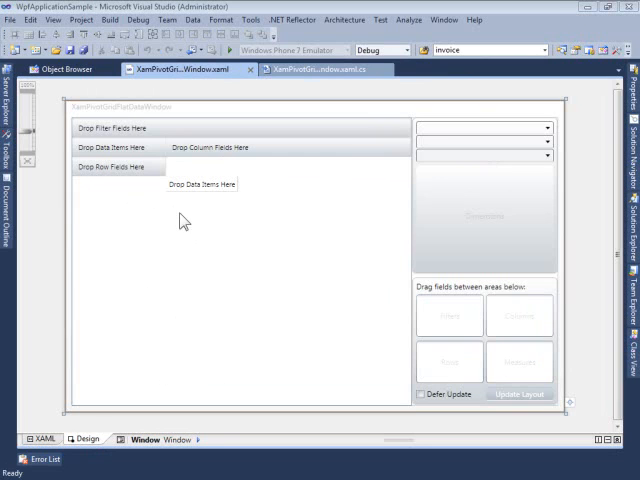
mouse_move(453, 203)
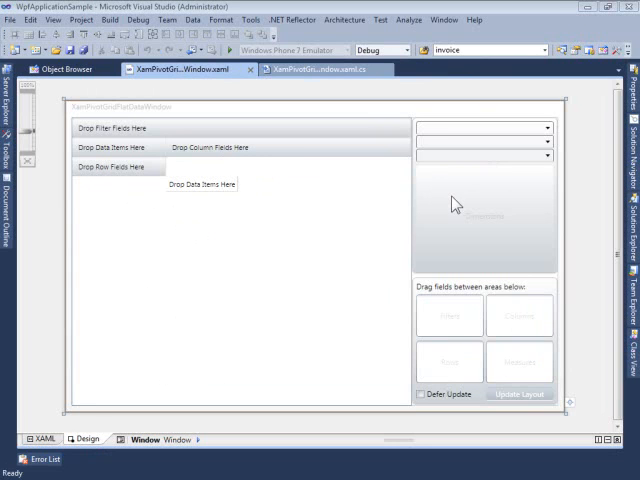
mouse_move(120, 178)
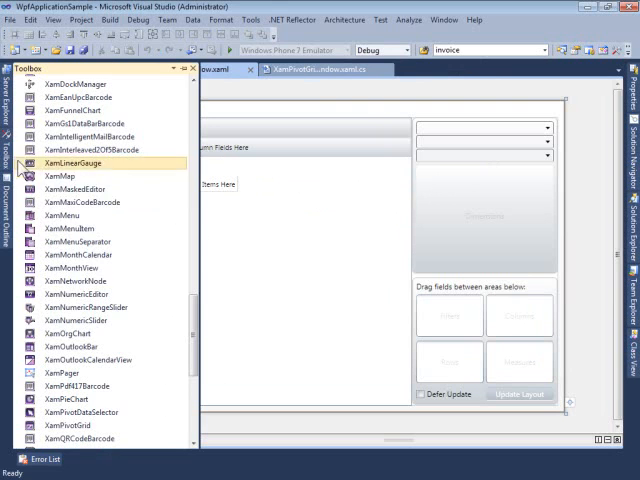
- Review the XAML markup, then view the Loaded handler in XamPivotGridFlatDataWindow.xaml.cs
scroll(down, 3)
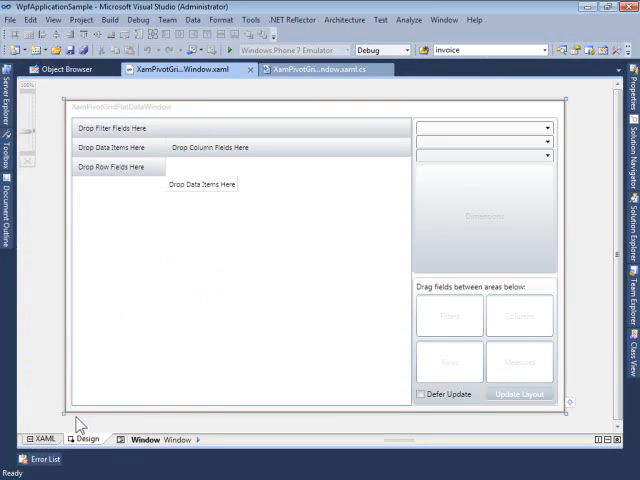
click(46, 439)
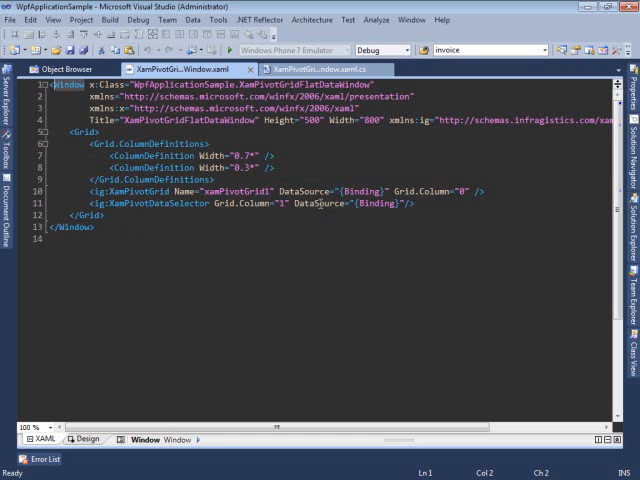
click(325, 67)
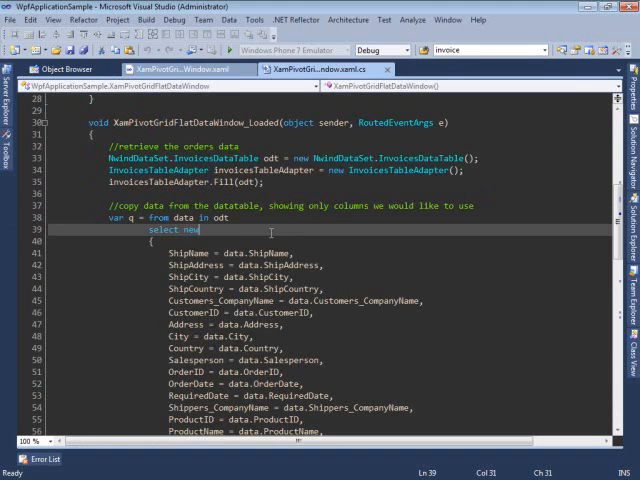
scroll(up, 3)
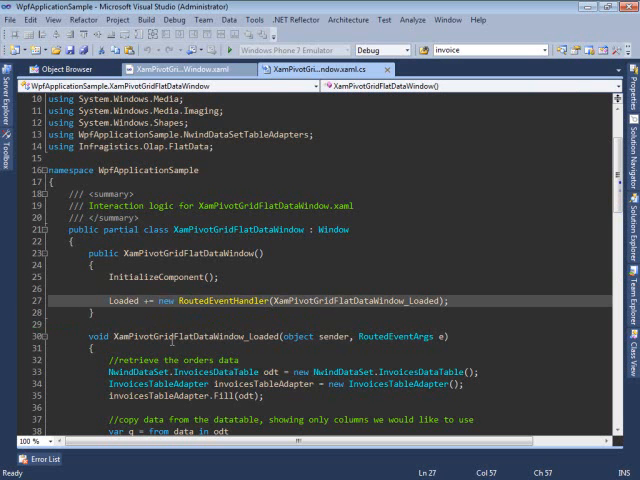
scroll(down, 3)
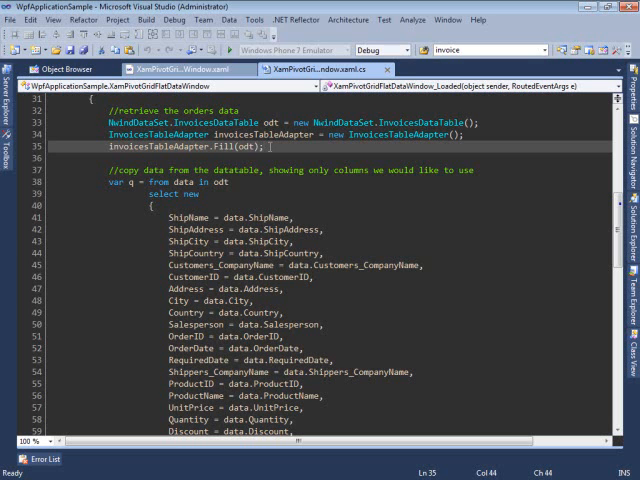
scroll(down, 3)
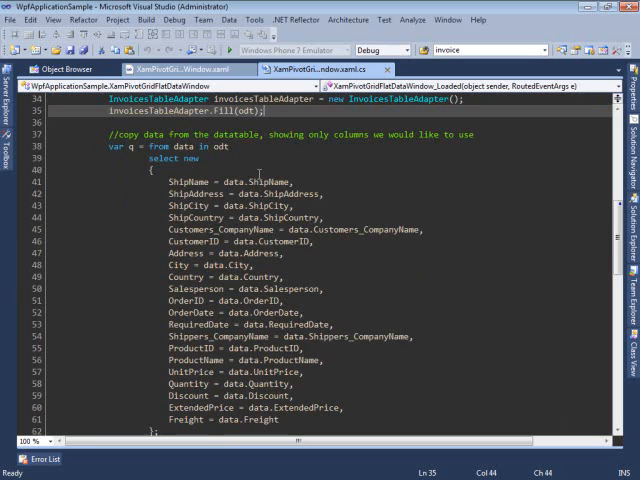
scroll(up, 3)
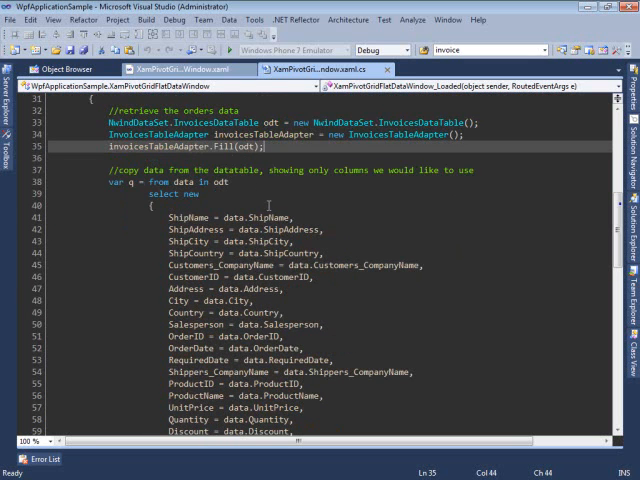
scroll(down, 3)
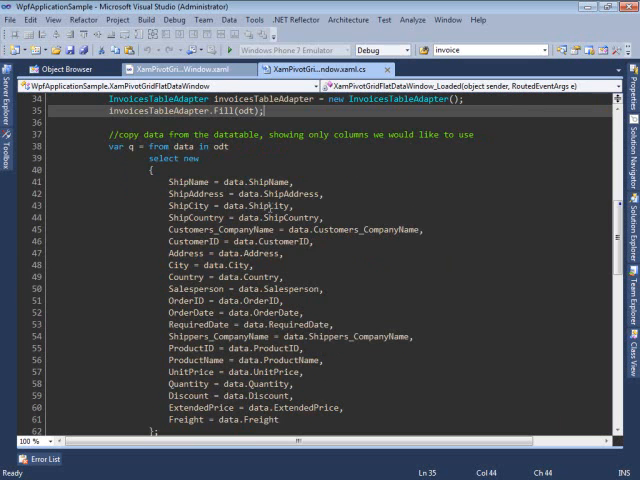
scroll(down, 3)
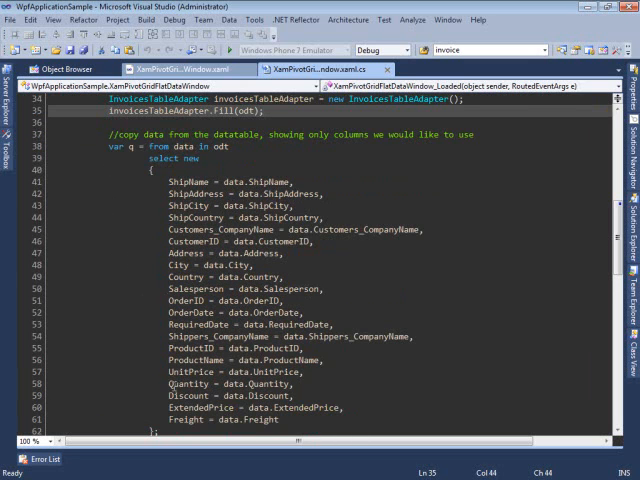
scroll(down, 3)
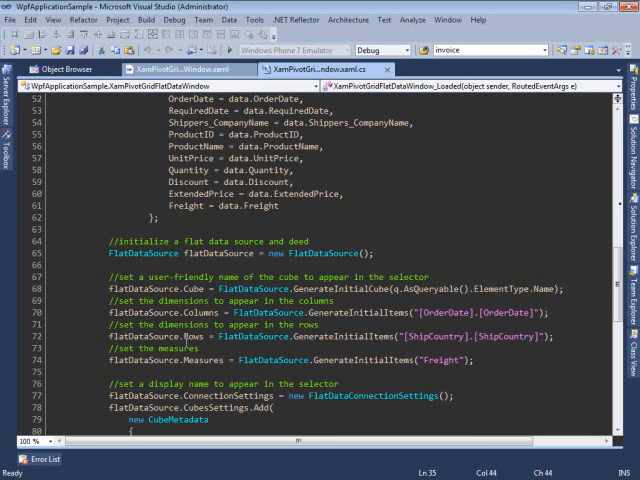
scroll(down, 3)
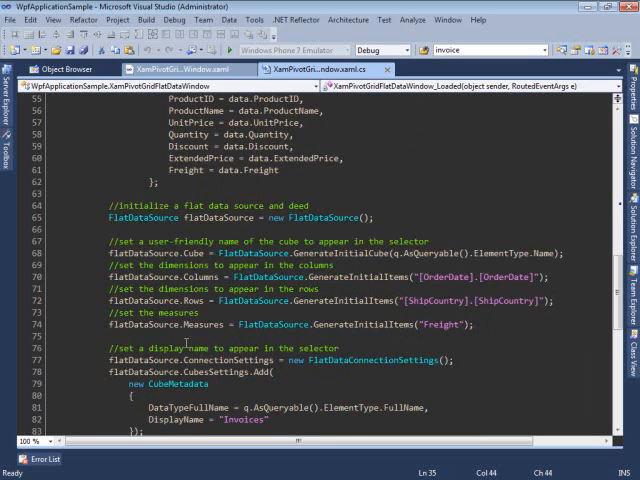
scroll(down, 3)
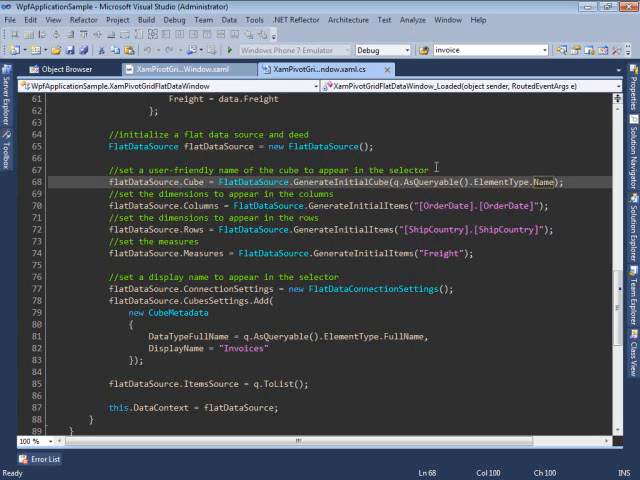
click(422, 167)
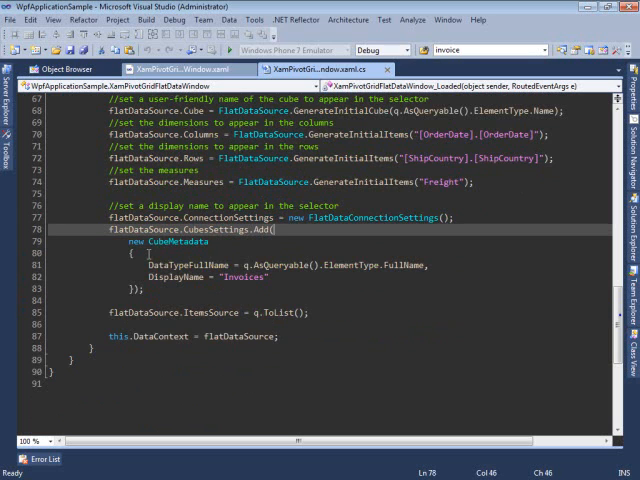
mouse_move(147, 253)
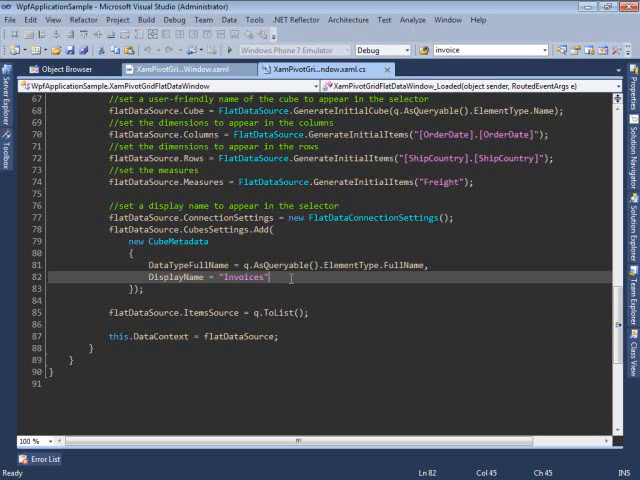
mouse_move(151, 299)
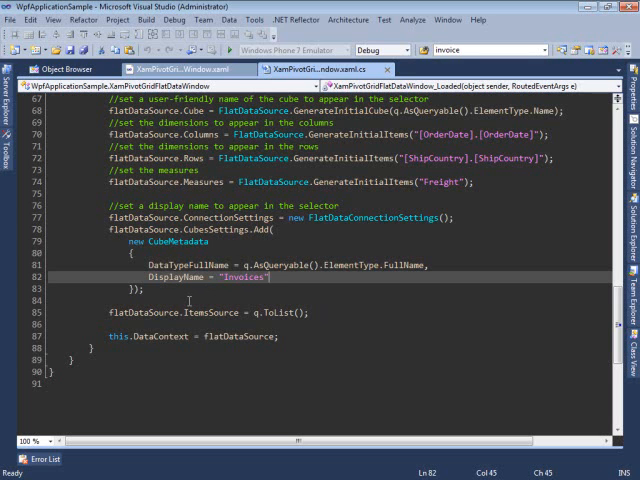
mouse_move(252, 307)
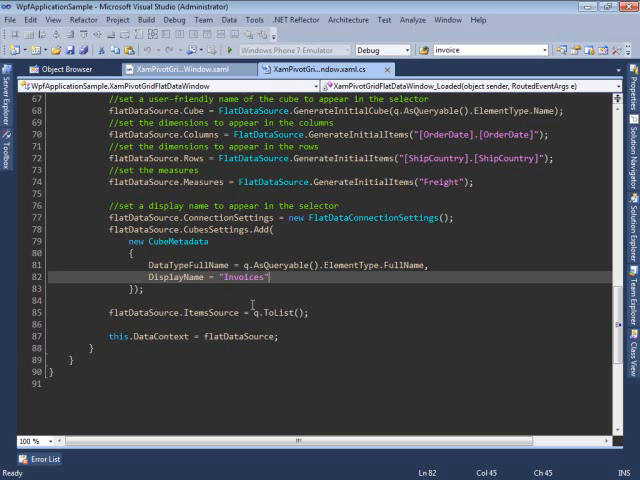
mouse_move(248, 312)
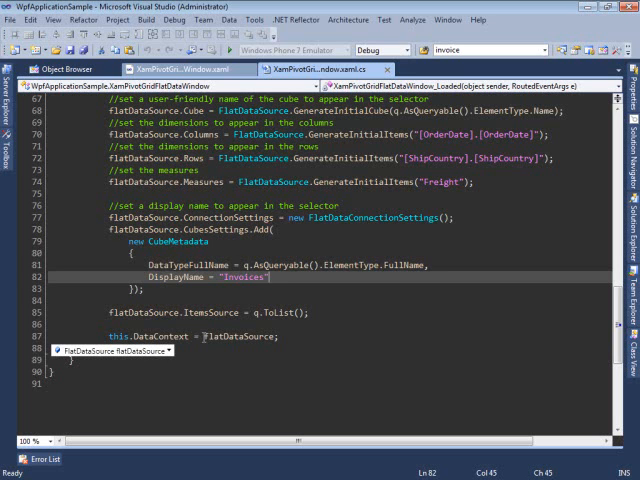
click(160, 68)
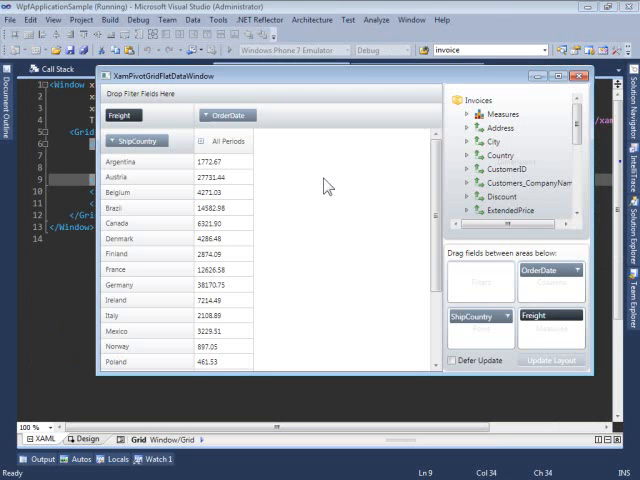
mouse_move(345, 200)
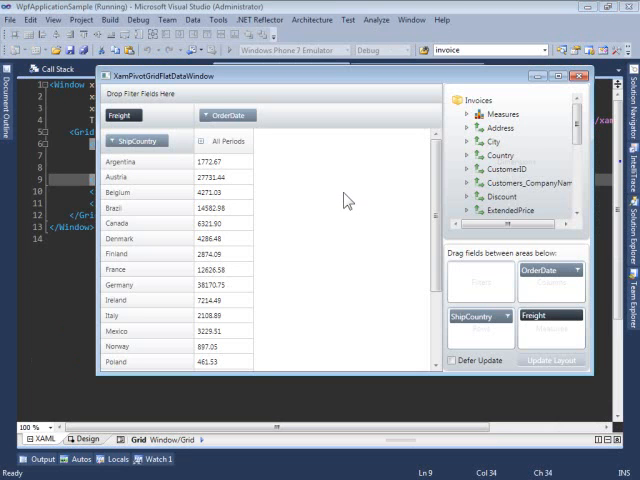